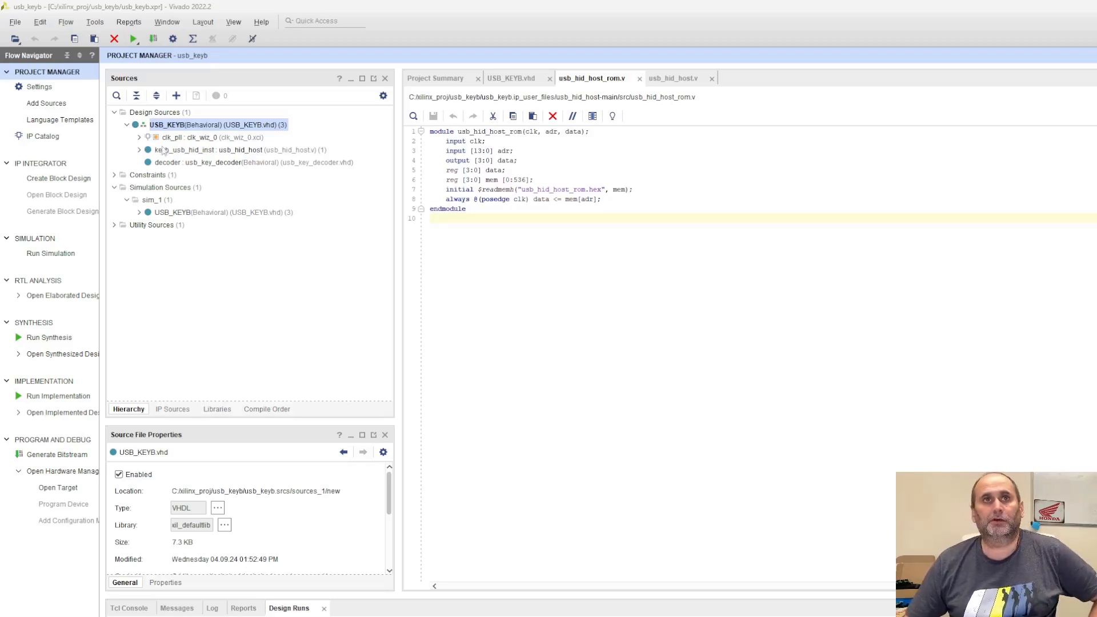
{"action": "mouse_move", "coordinate": [174, 156]}
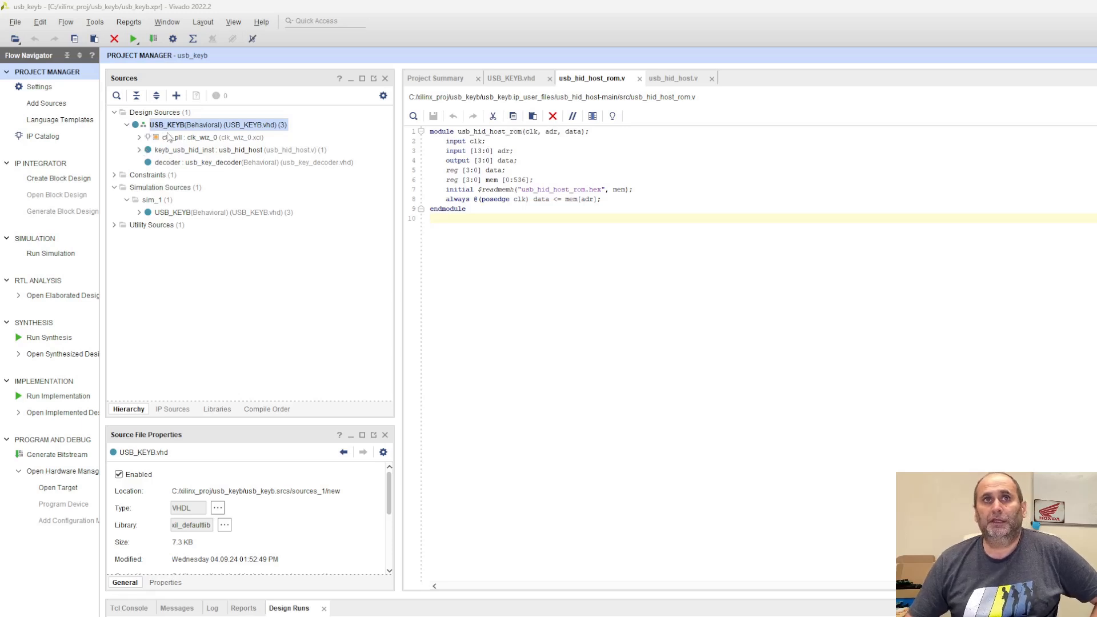
{"action": "mouse_move", "coordinate": [221, 154]}
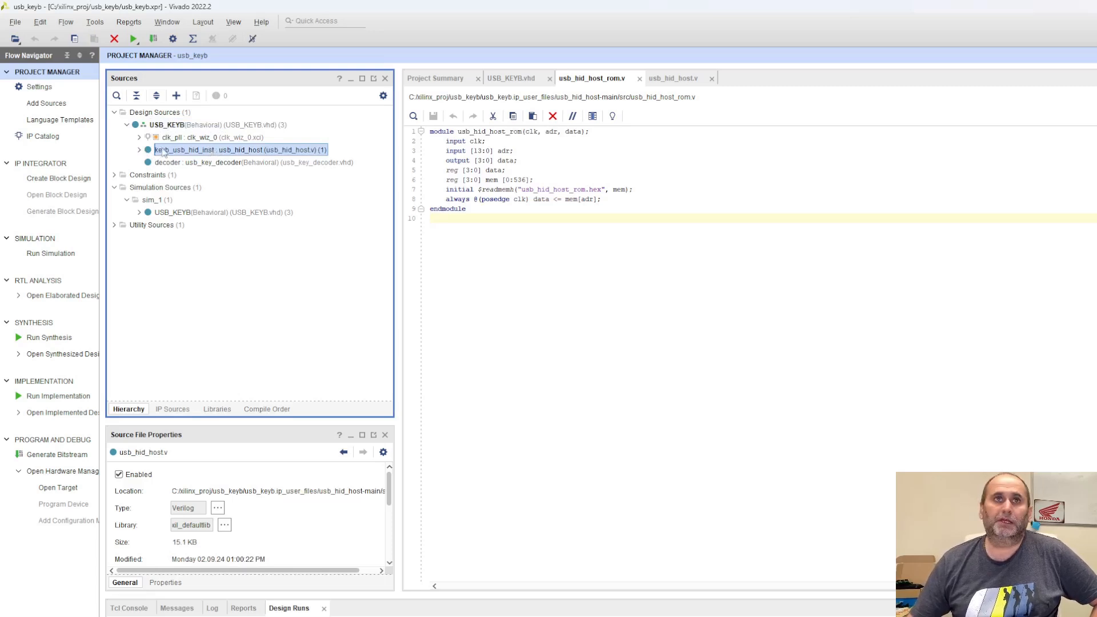
{"action": "mouse_move", "coordinate": [275, 157]}
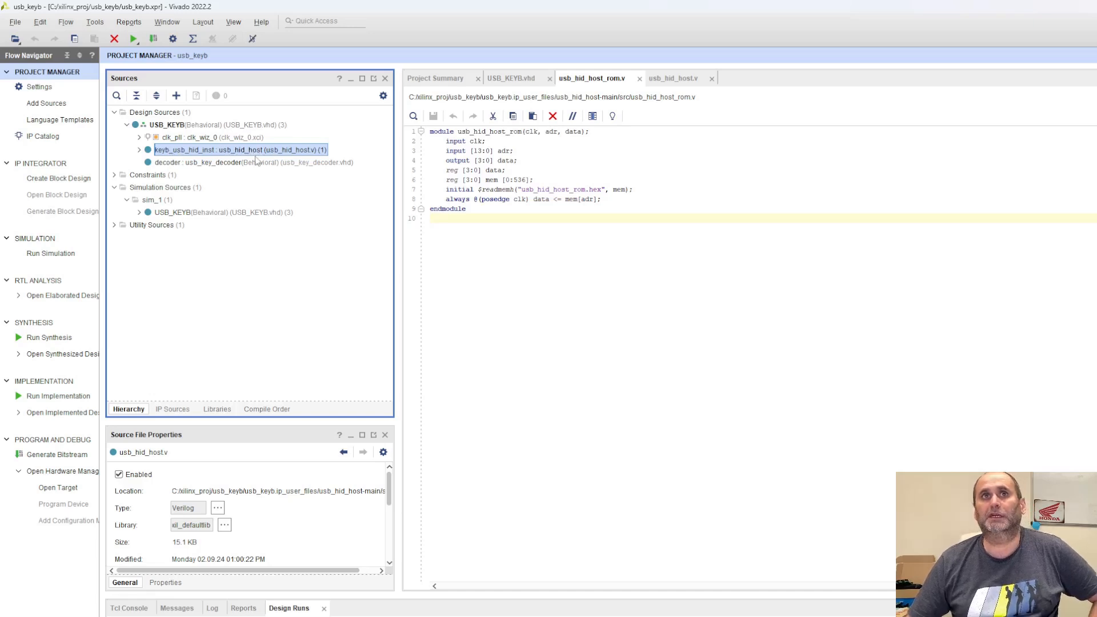
Expand keyb_usb_hid_inst : usb_hid_host to reveal its ukp and ukprom submodules.
{"action": "left_click", "coordinate": [138, 149]}
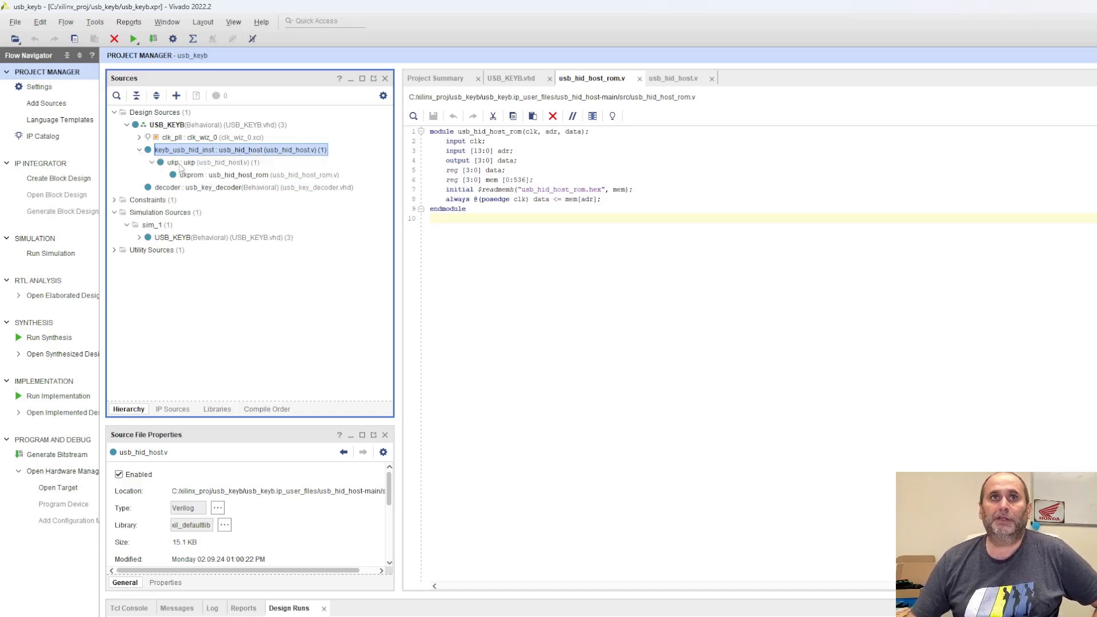
{"action": "left_click", "coordinate": [188, 161]}
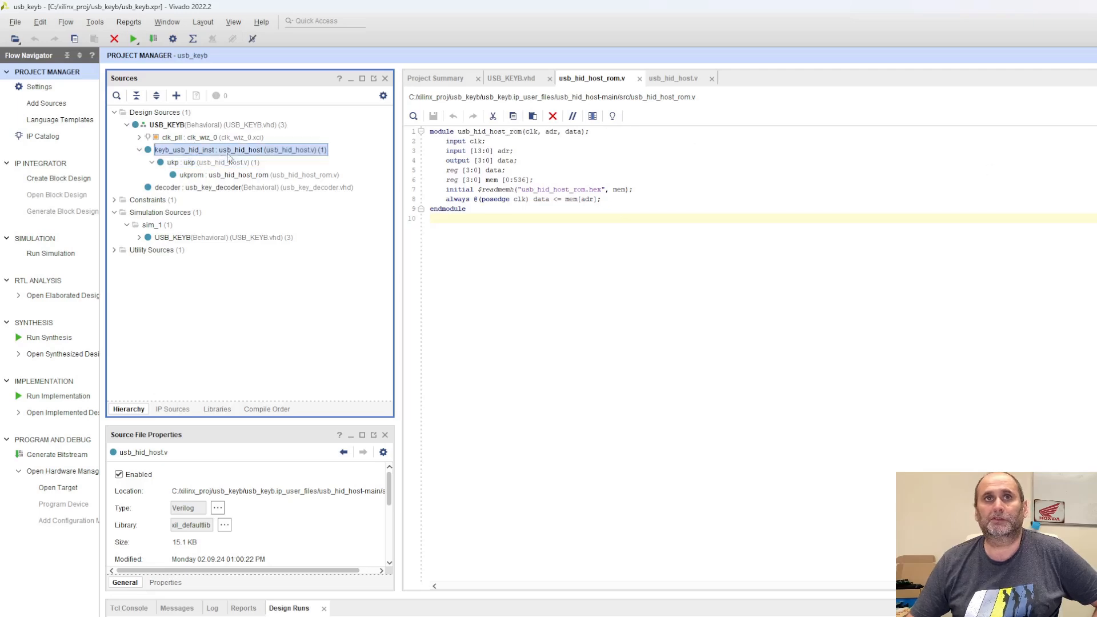
Review usb_hid_host.v from the top, highlighting its keyboard and gamepad output port lines.
{"action": "left_click", "coordinate": [672, 77]}
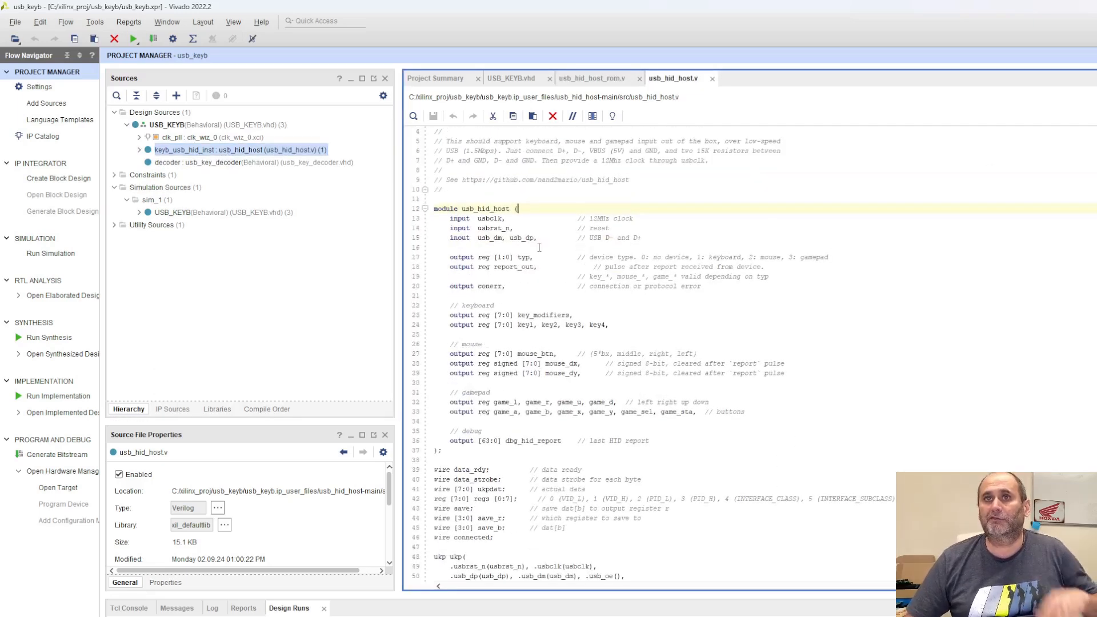
{"action": "scroll", "scroll_direction": "up", "scroll_amount": 3}
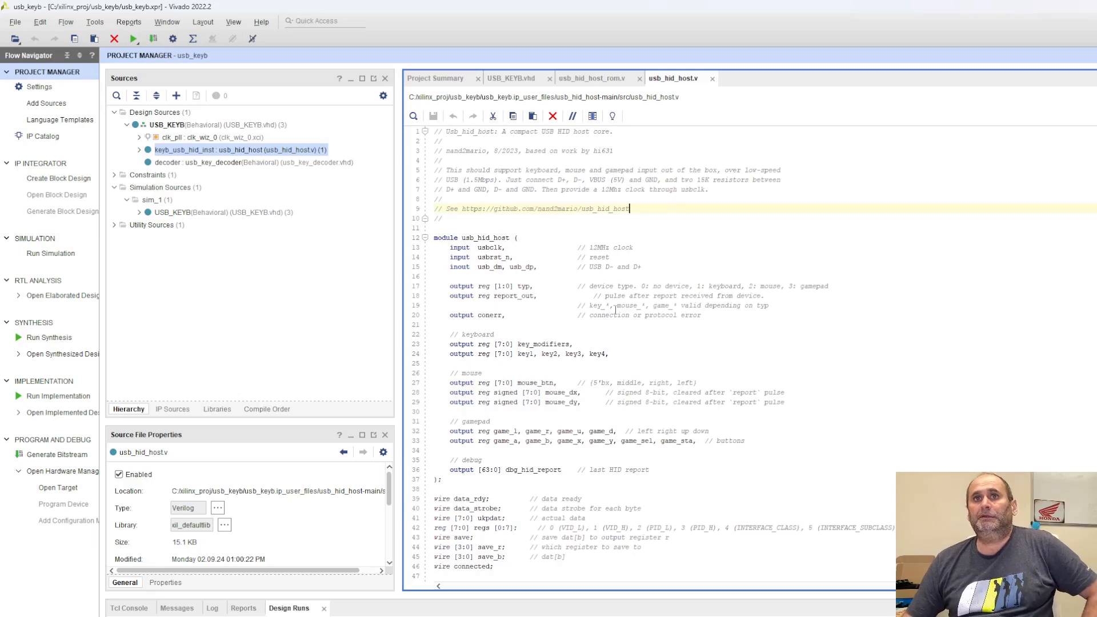
{"action": "scroll", "scroll_direction": "down", "scroll_amount": 3}
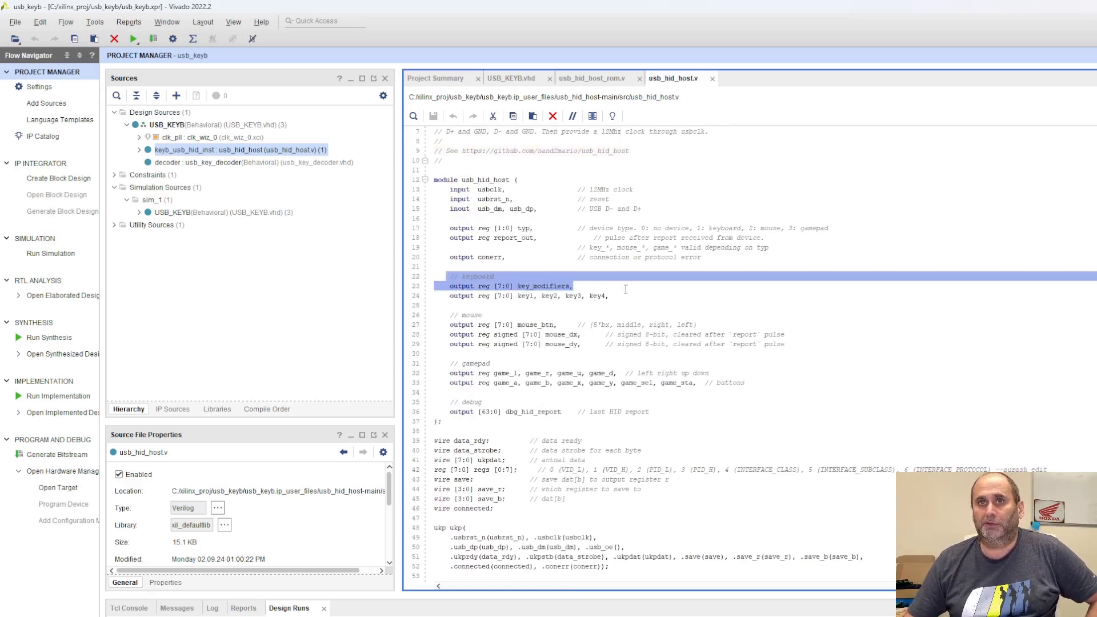
{"action": "left_click", "coordinate": [609, 294]}
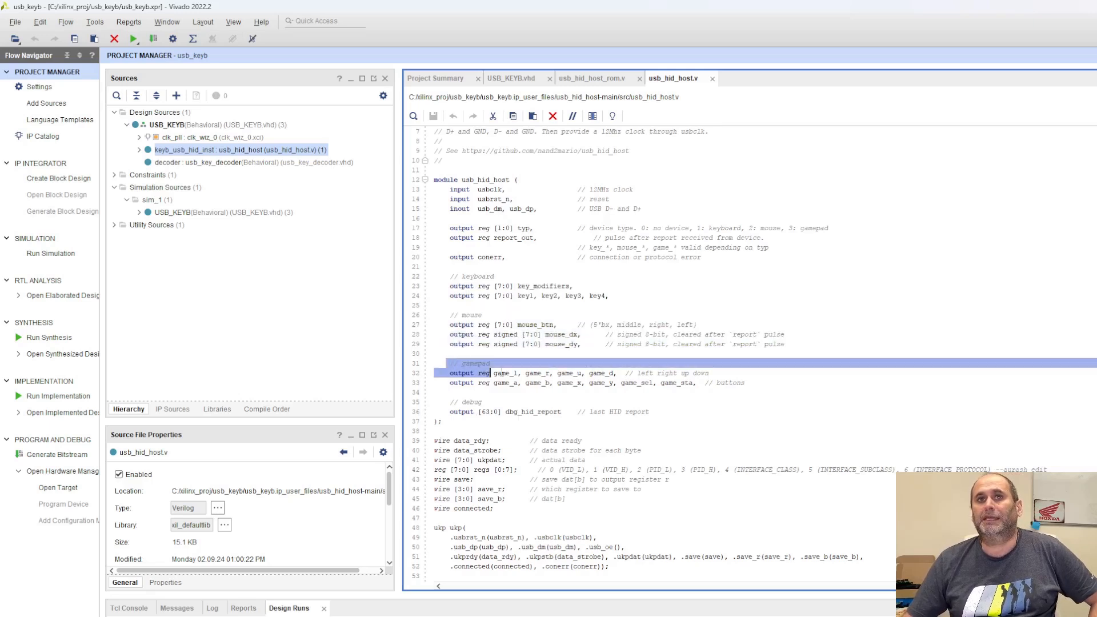
{"action": "left_click", "coordinate": [717, 403]}
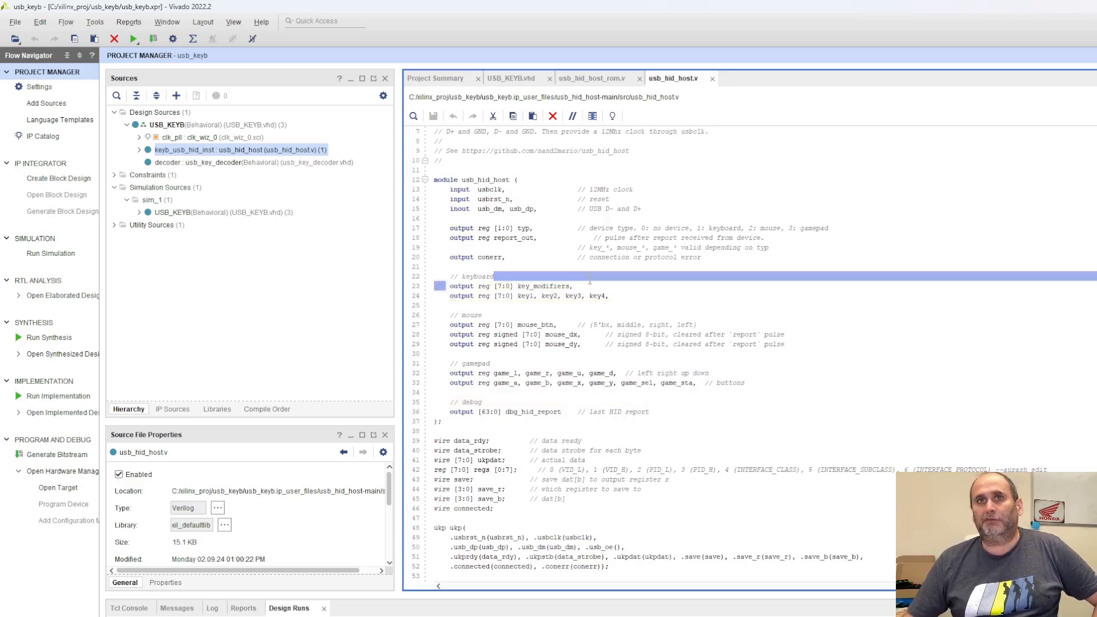
Clear the highlighted code lines in usb_hid_host.v near the mouse dx/dy ports.
{"action": "left_click", "coordinate": [588, 295]}
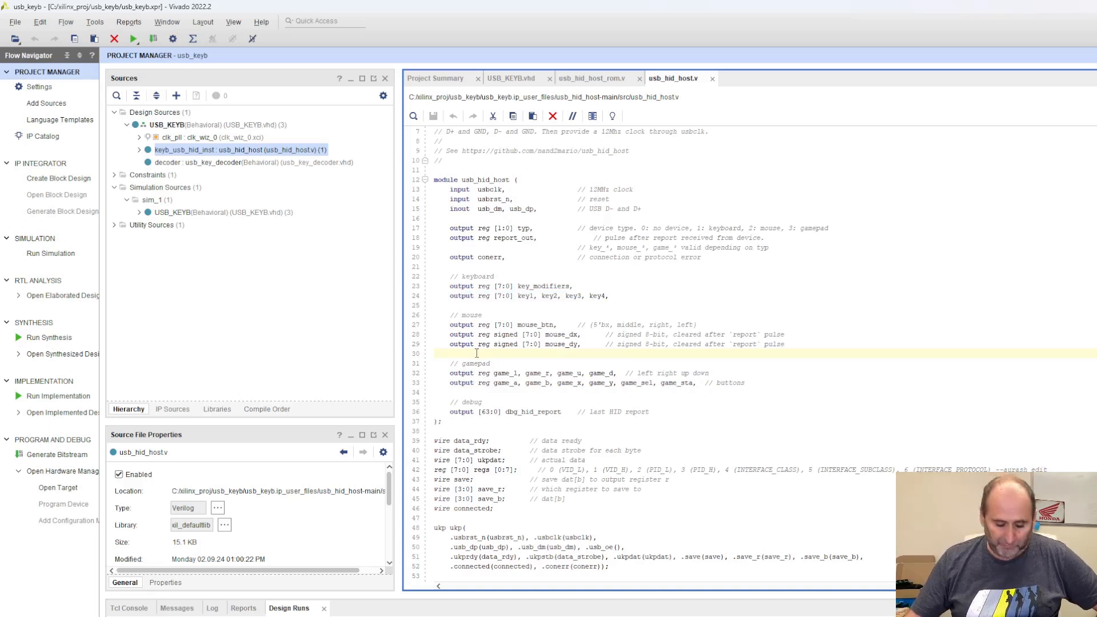
{"action": "mouse_move", "coordinate": [458, 250]}
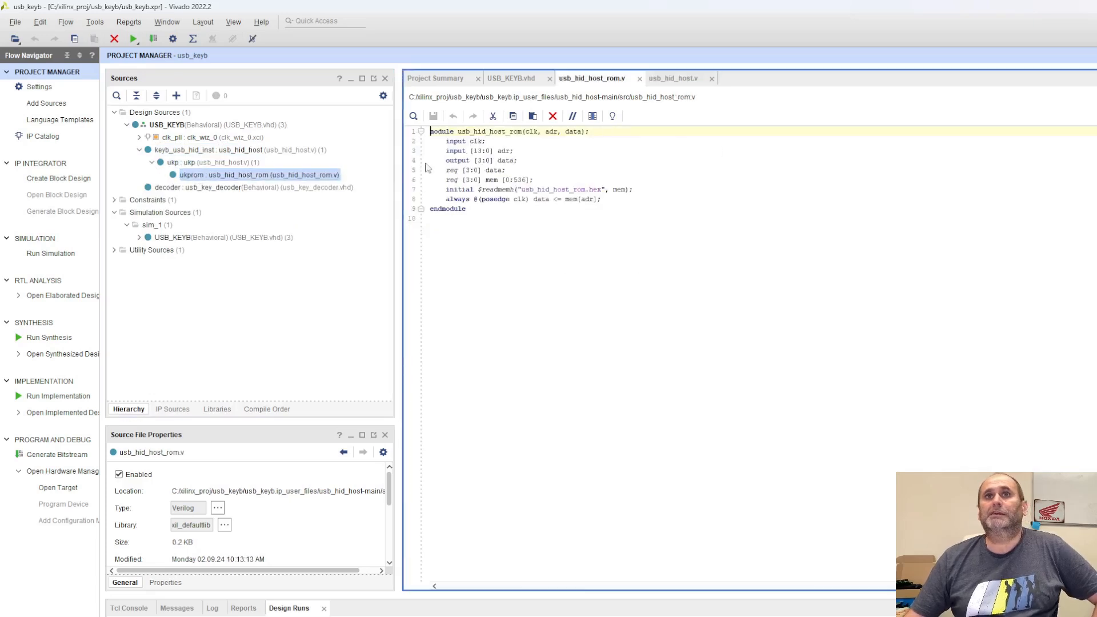
{"action": "key", "text": "ctrl+a"}
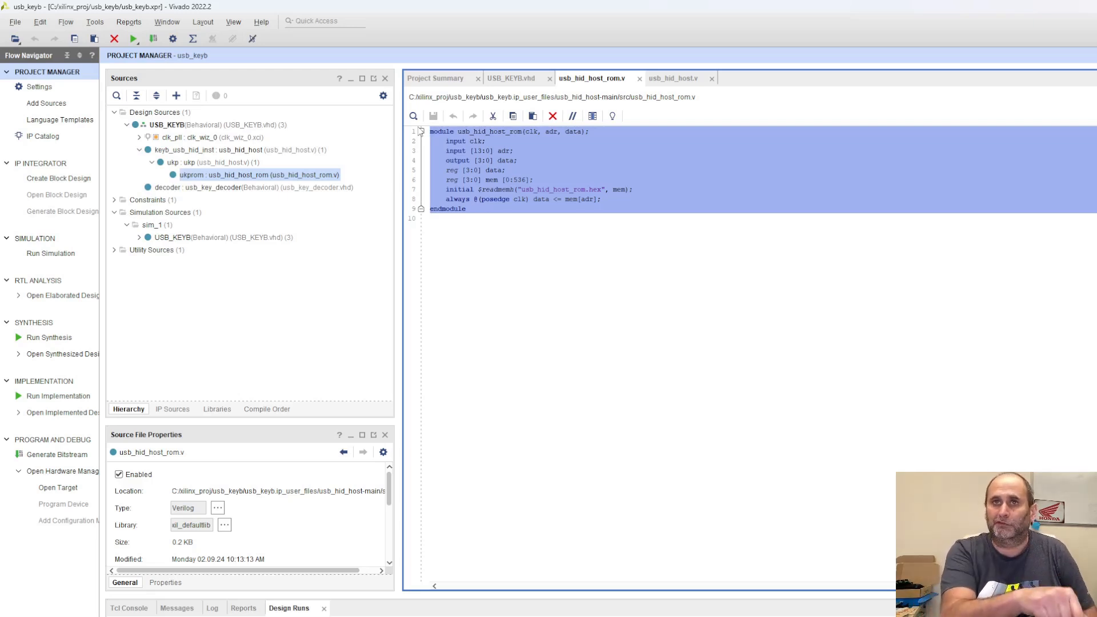
{"action": "mouse_move", "coordinate": [587, 232]}
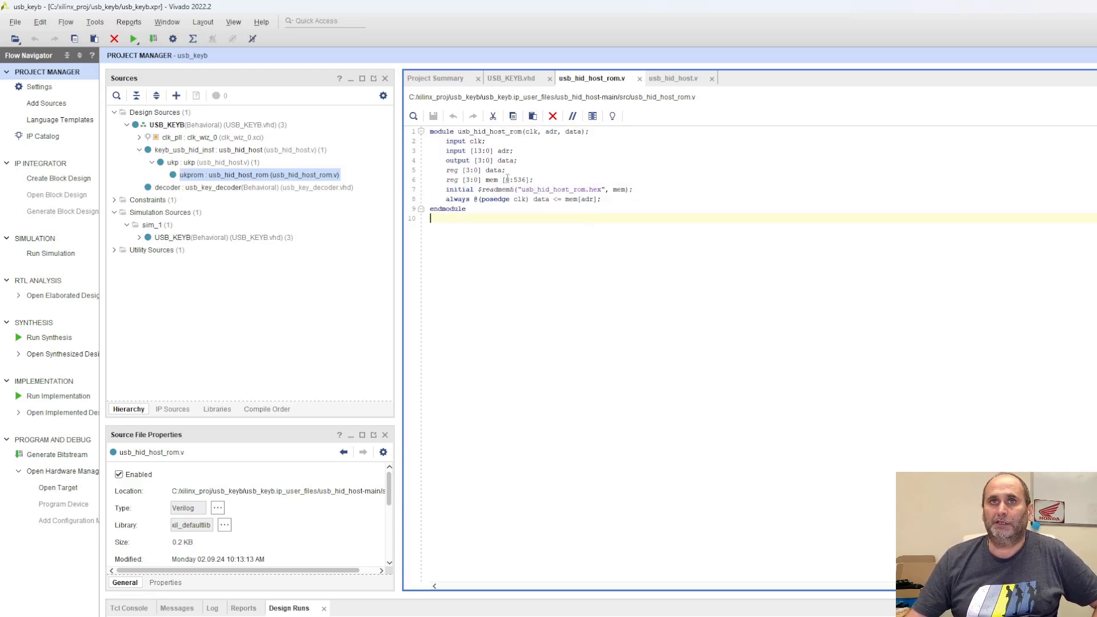
{"action": "double_click", "coordinate": [517, 180]}
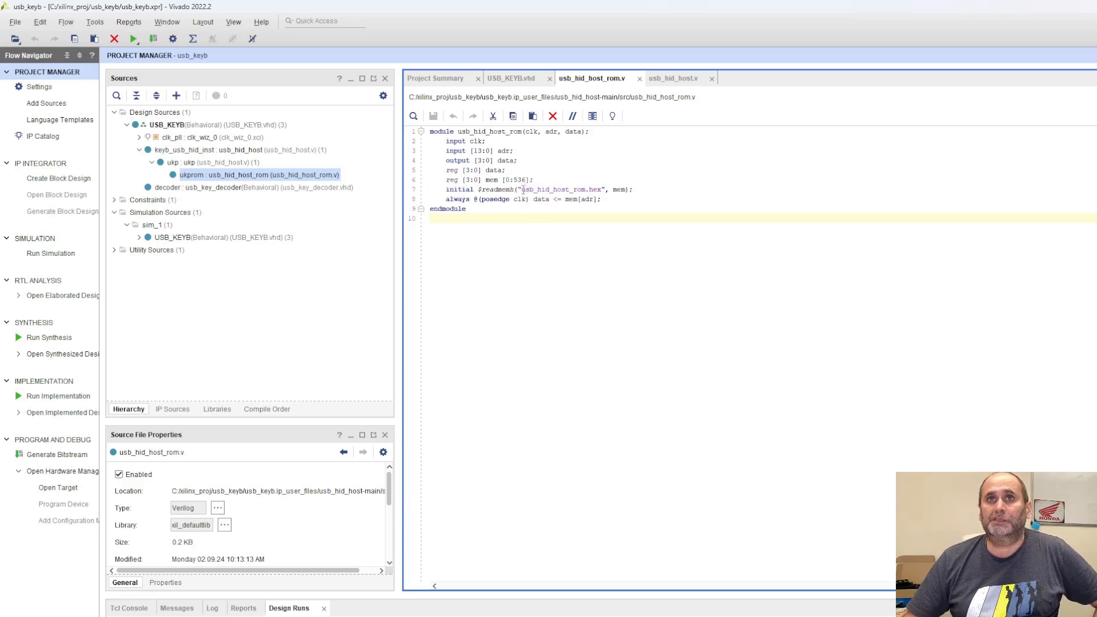
{"action": "double_click", "coordinate": [560, 188]}
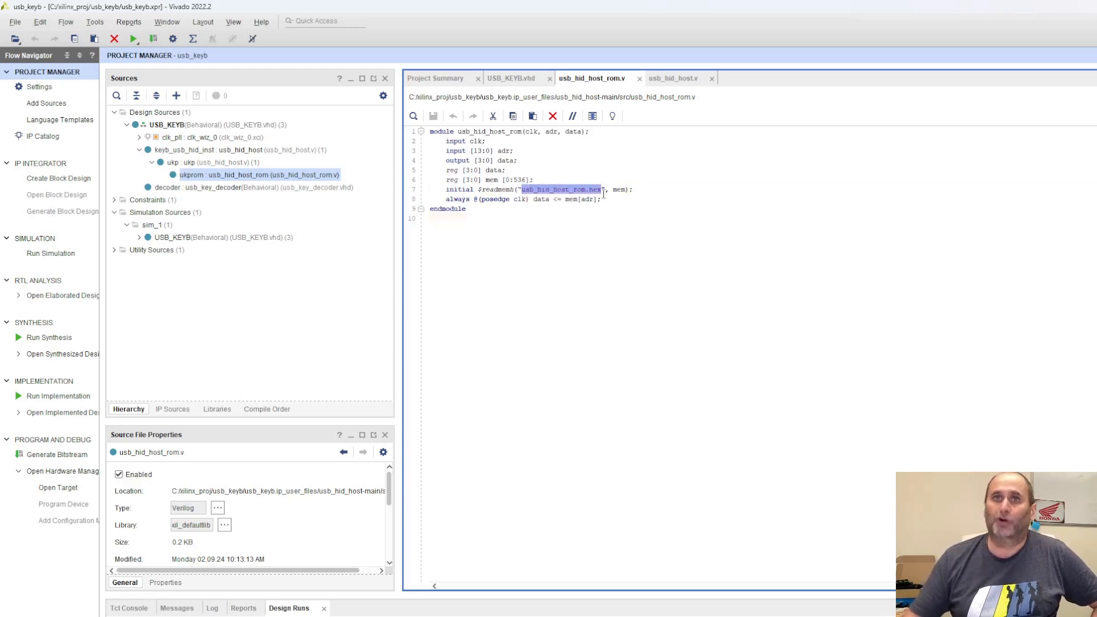
{"action": "mouse_move", "coordinate": [606, 230]}
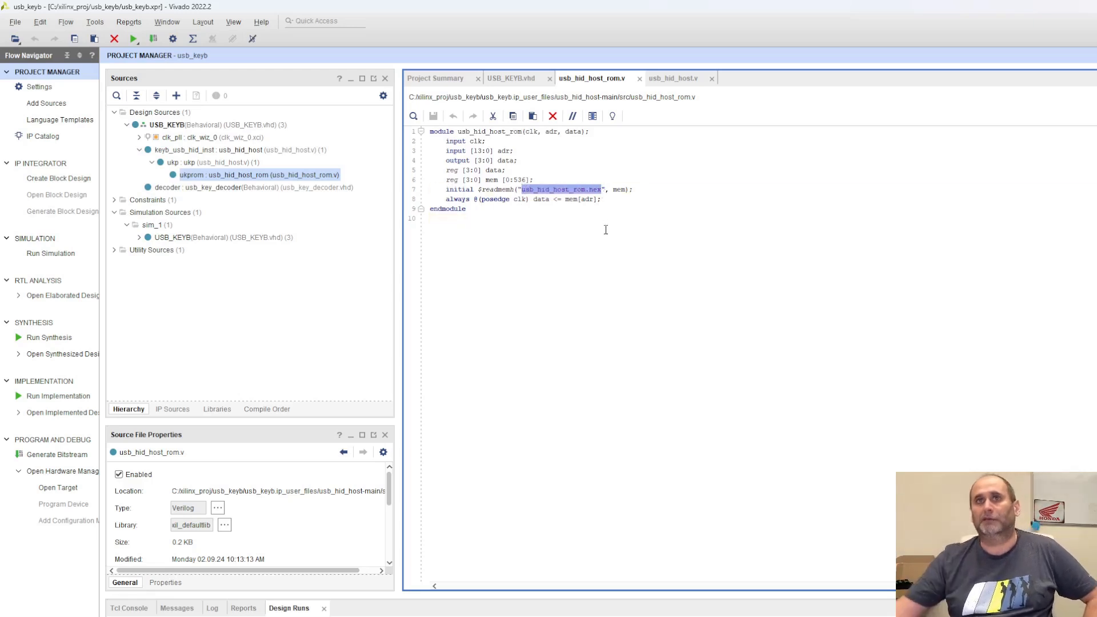
{"action": "left_click", "coordinate": [594, 218]}
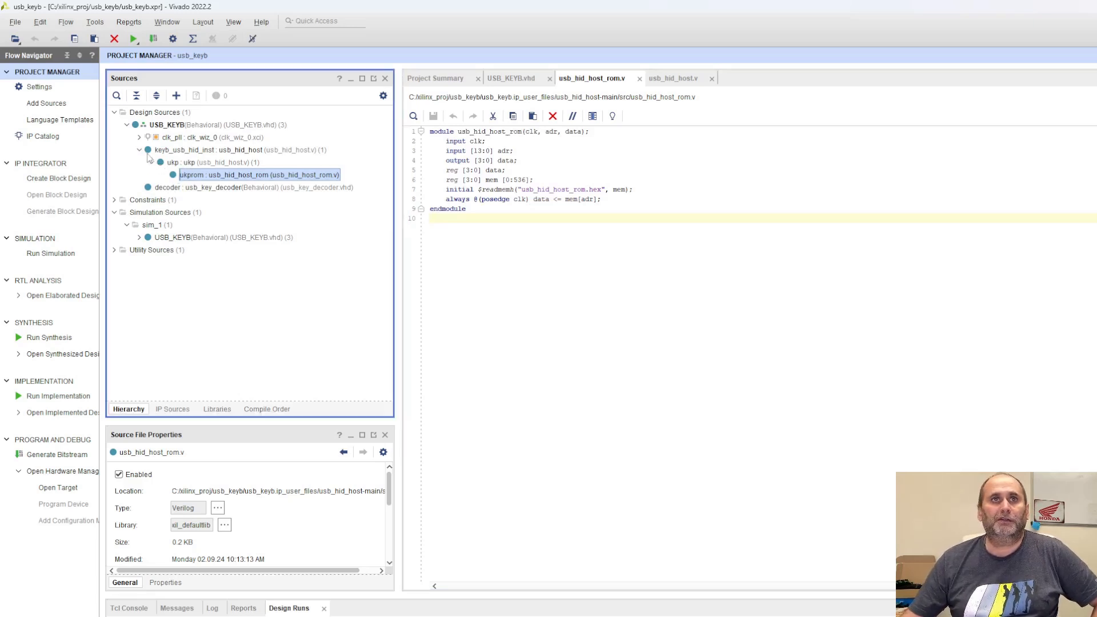
Collapse keyb_usb_hid_inst and select clk_pll : clk_wiz_0 to show its Source File Properties.
{"action": "left_click", "coordinate": [138, 150]}
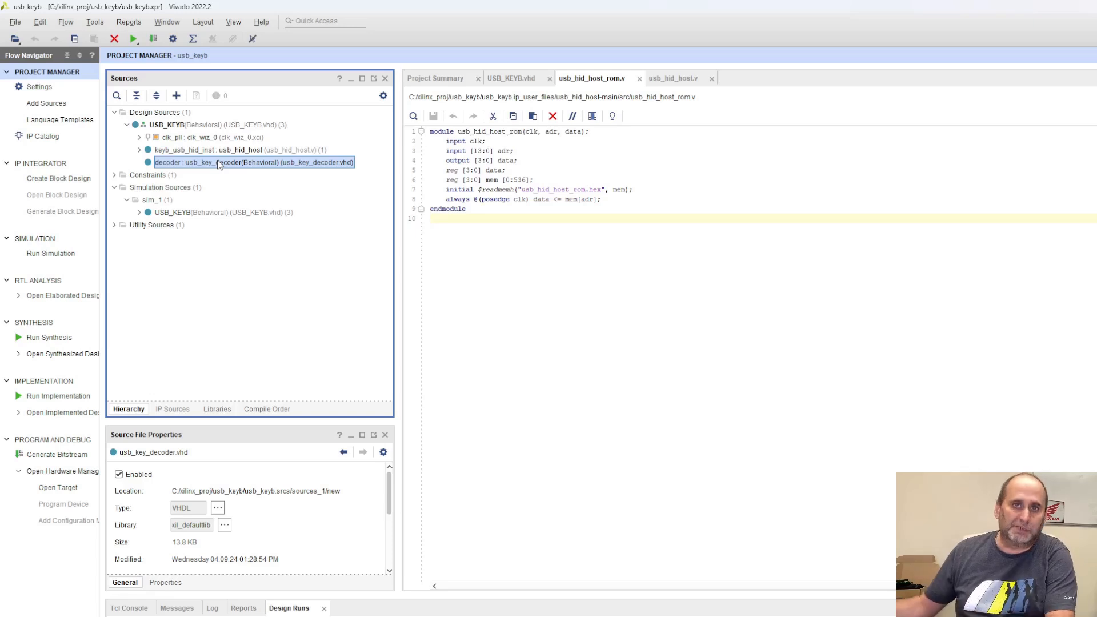
{"action": "mouse_move", "coordinate": [201, 137]}
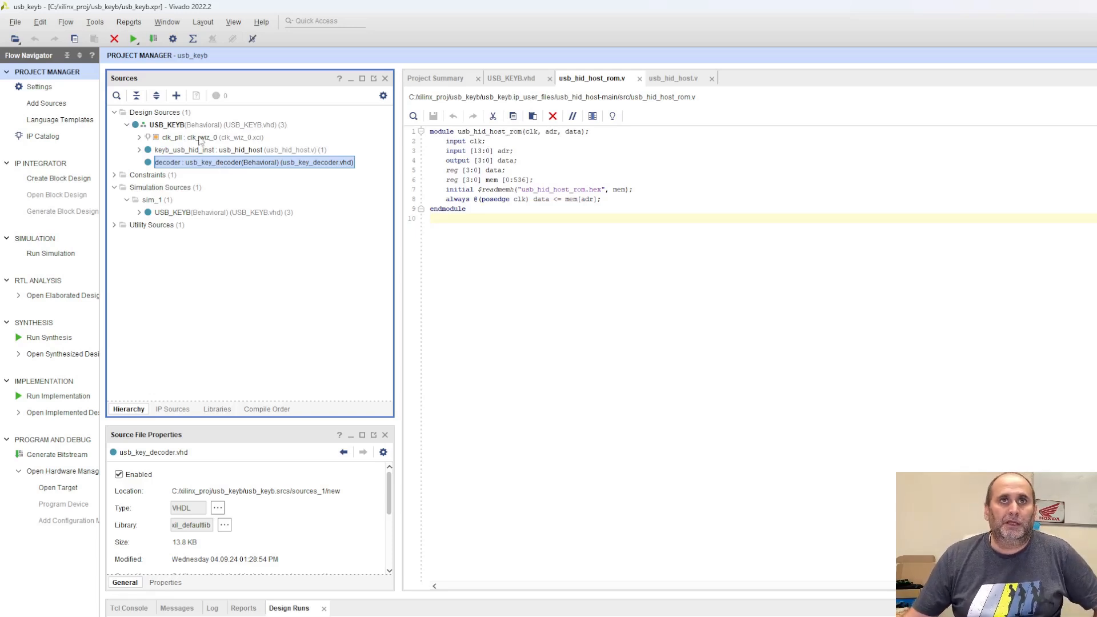
{"action": "left_click", "coordinate": [204, 136]}
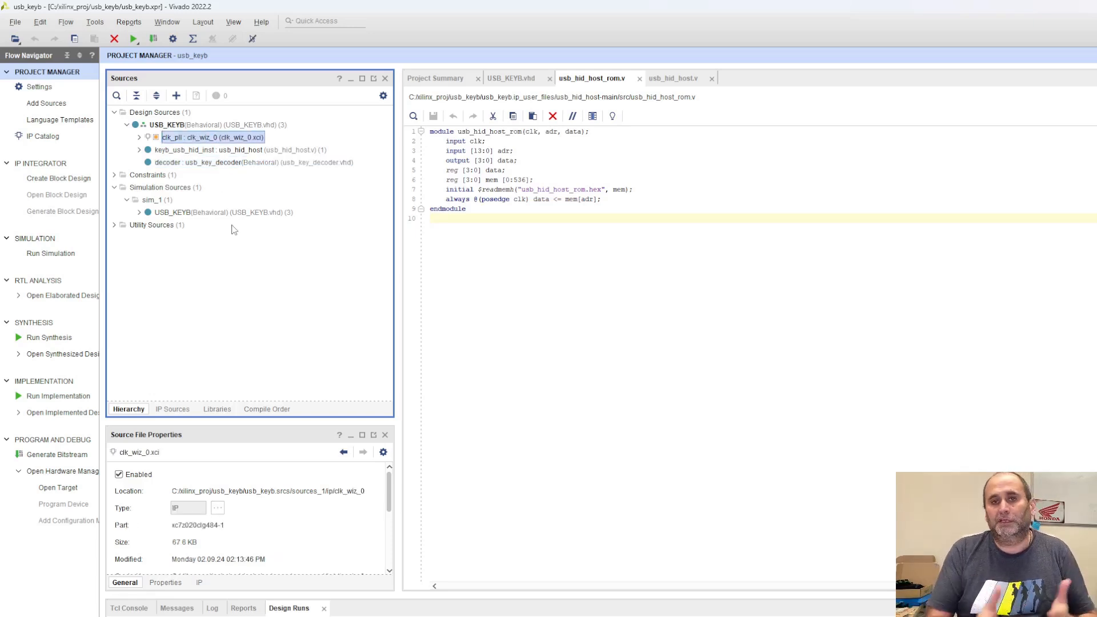